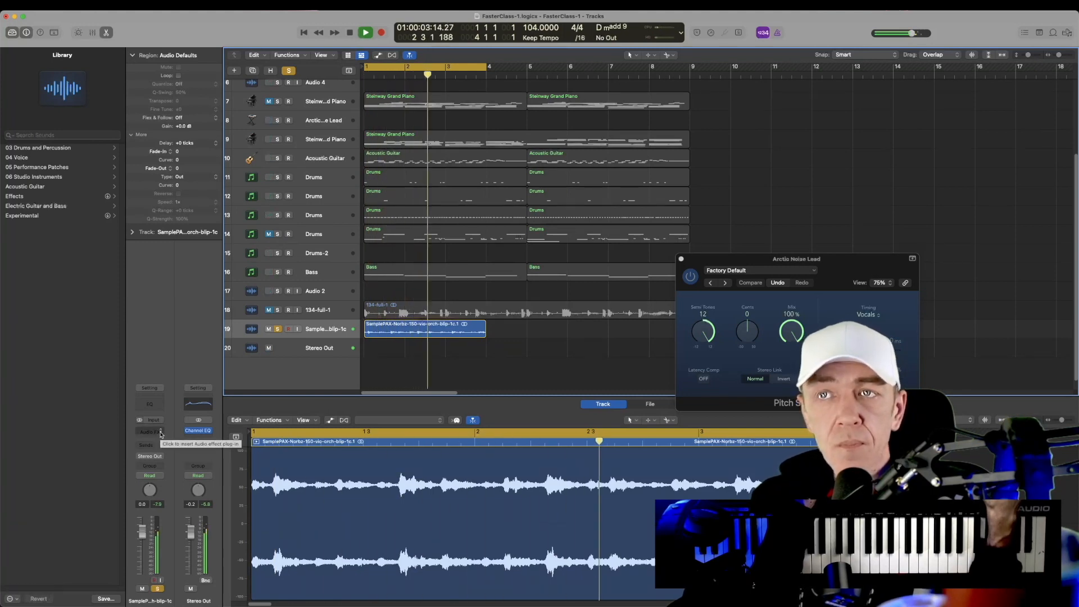
# Insert a Noise Gate loaded with the Tighten Up preset on the sample track.
pyautogui.click(148, 431)
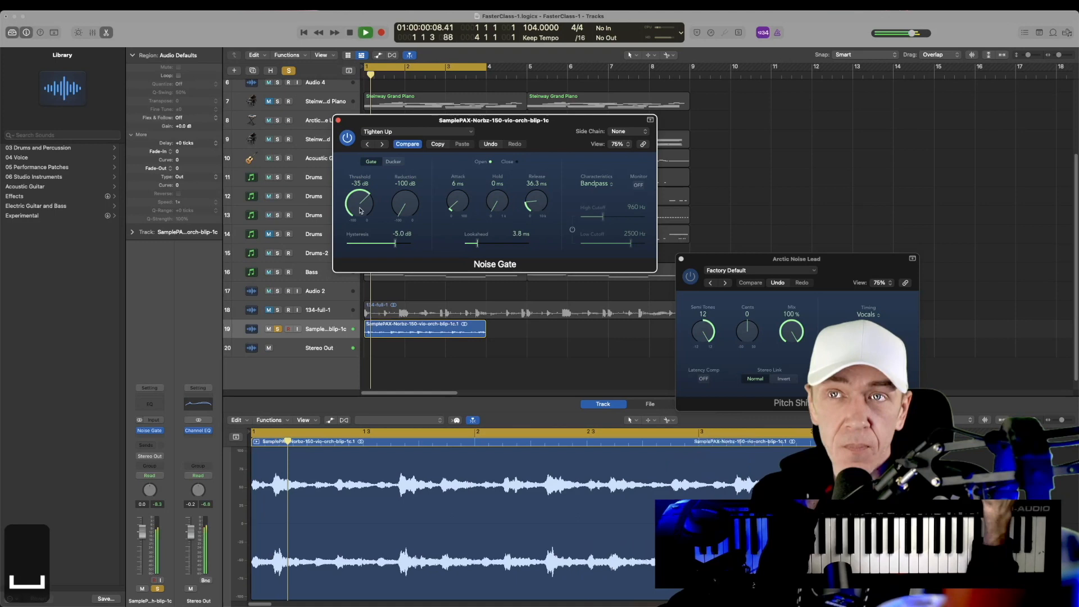
# Nudge the Noise Gate threshold up slightly and start playing the sample.
pyautogui.moveTo(359, 204); pyautogui.dragTo(359, 196)
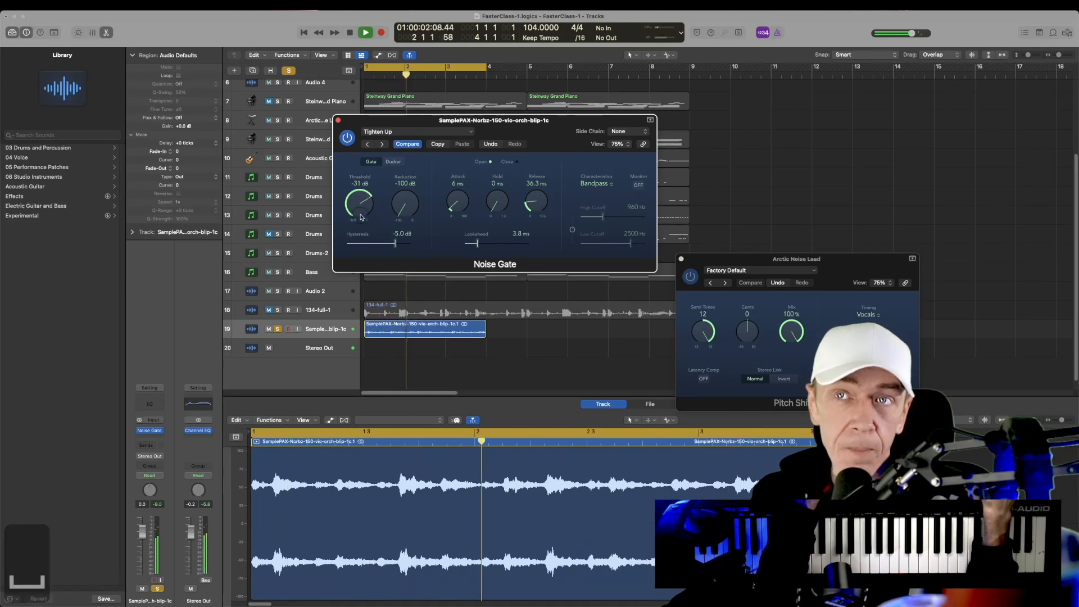
pyautogui.moveTo(359, 203); pyautogui.dragTo(359, 197)
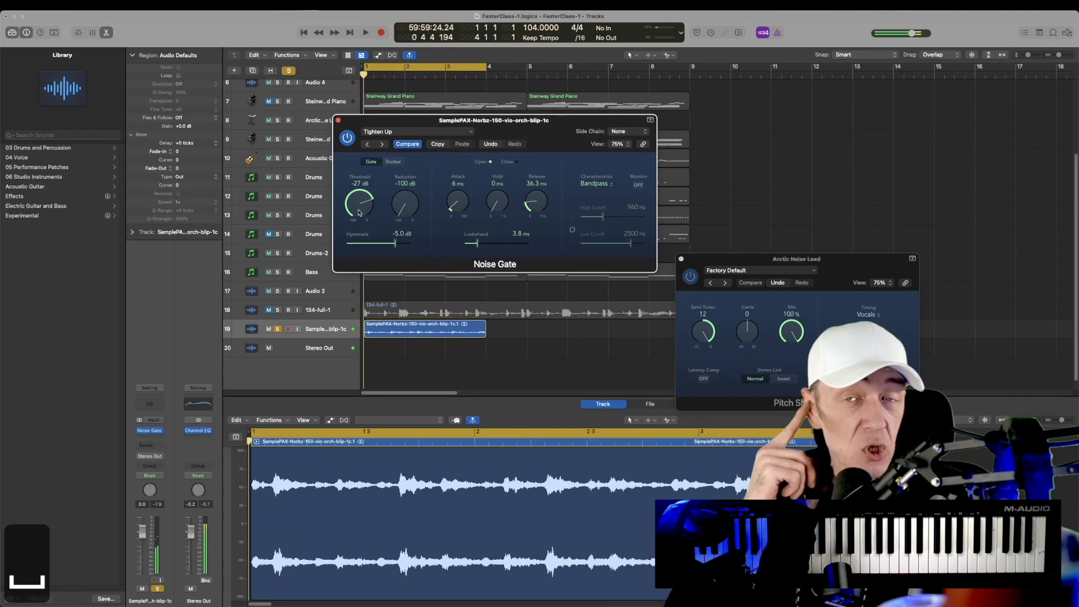
pyautogui.click(366, 33)
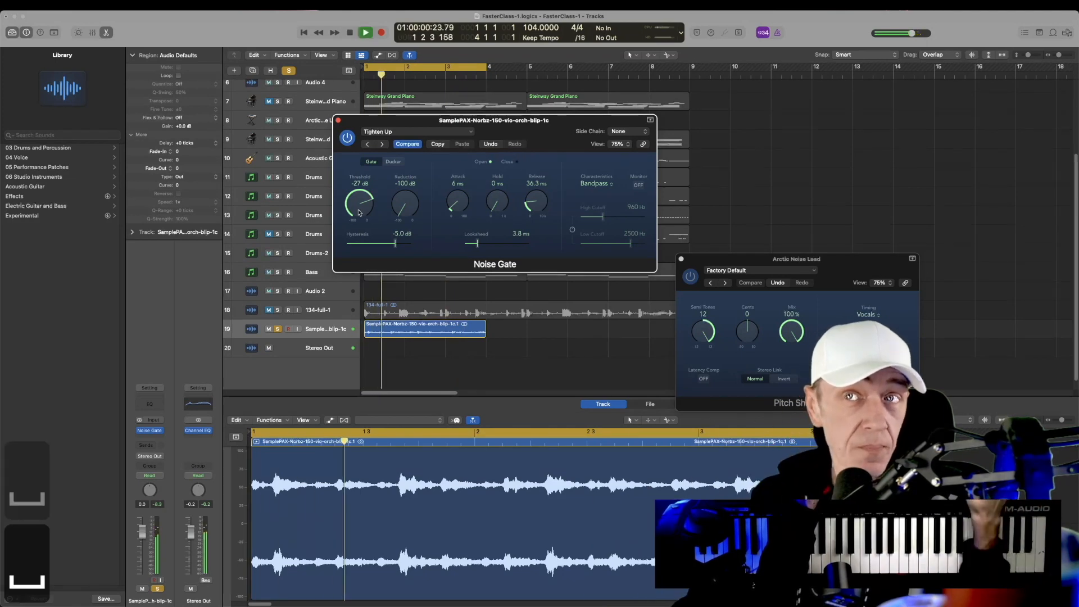
# Push the threshold through -23 and -18 to -14 dB, stop playback, then drop it to about -38 dB.
pyautogui.moveTo(359, 203); pyautogui.dragTo(362, 200)
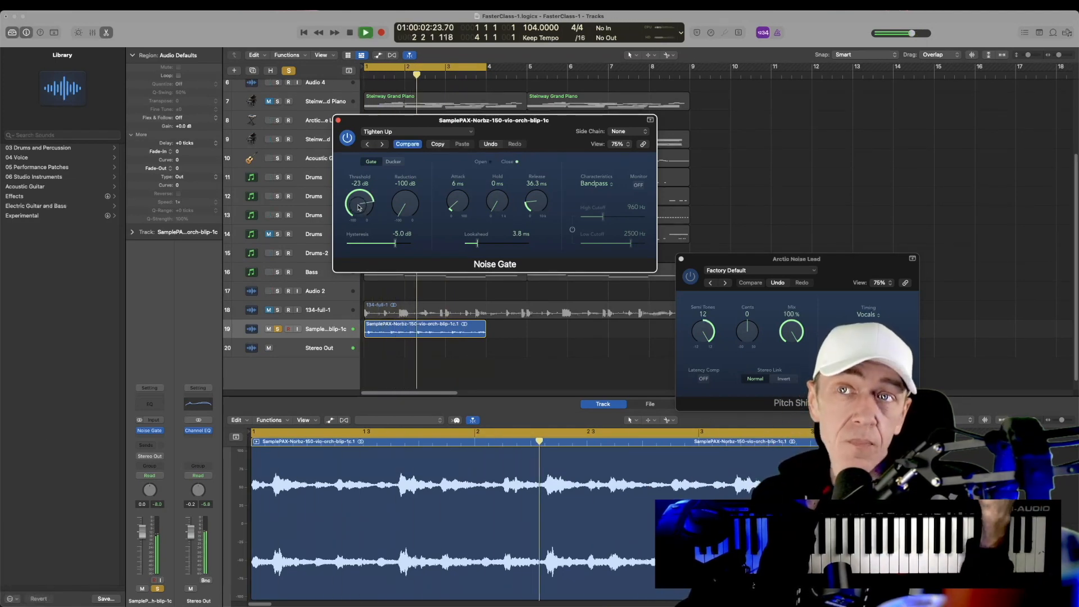
pyautogui.moveTo(359, 203); pyautogui.dragTo(361, 200)
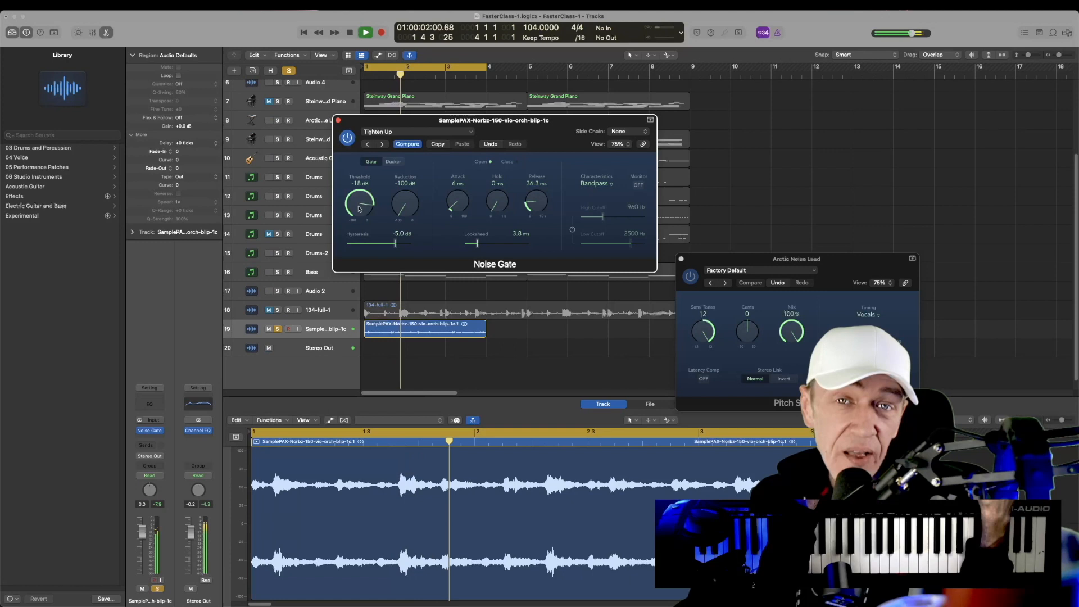
pyautogui.moveTo(359, 203); pyautogui.dragTo(362, 196)
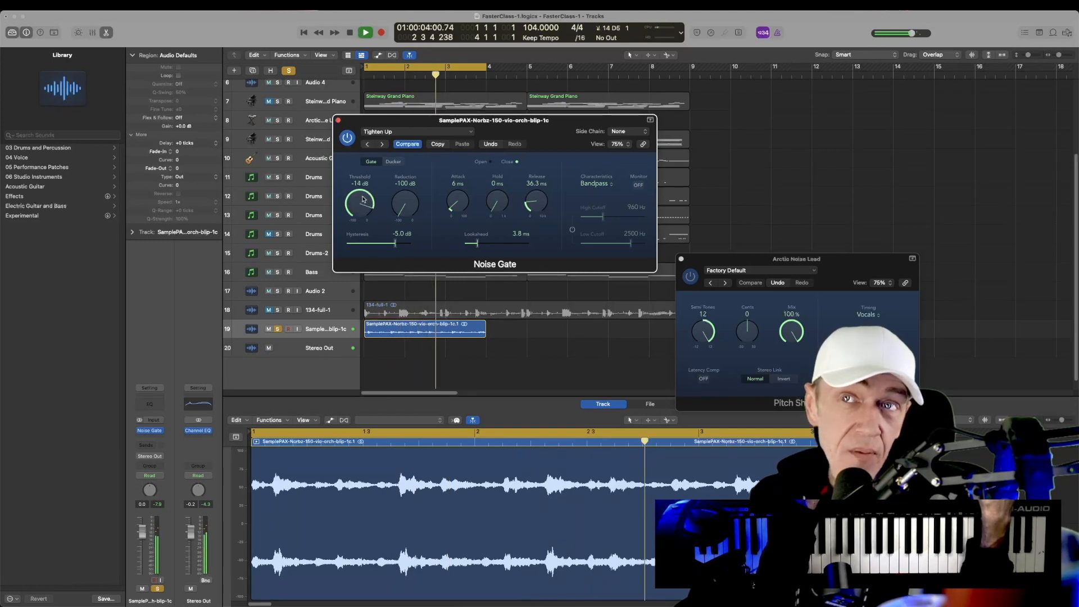
pyautogui.click(365, 32)
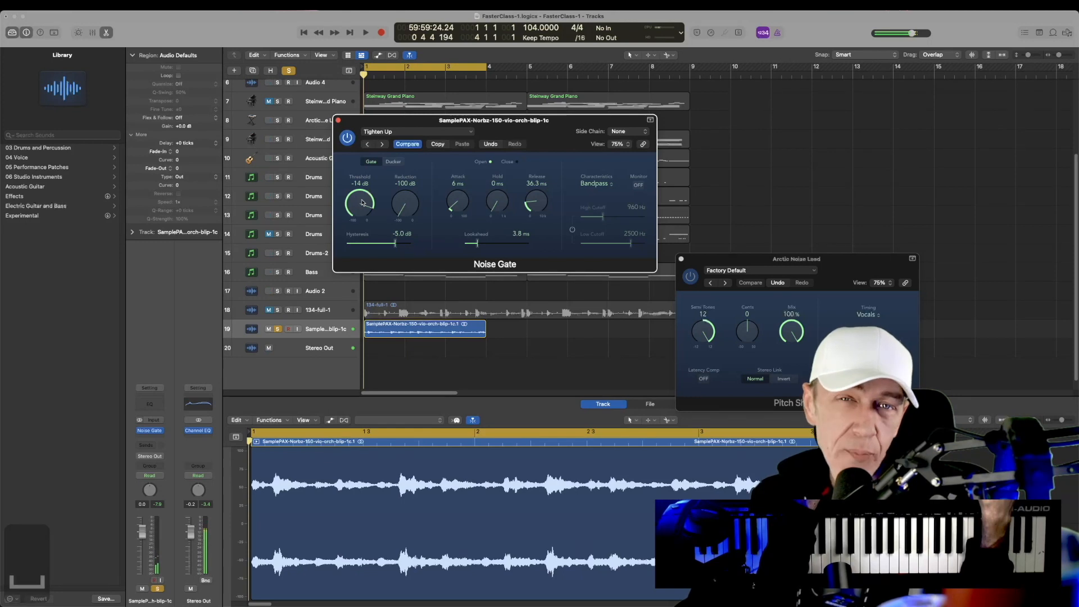
pyautogui.moveTo(360, 203); pyautogui.dragTo(372, 231)
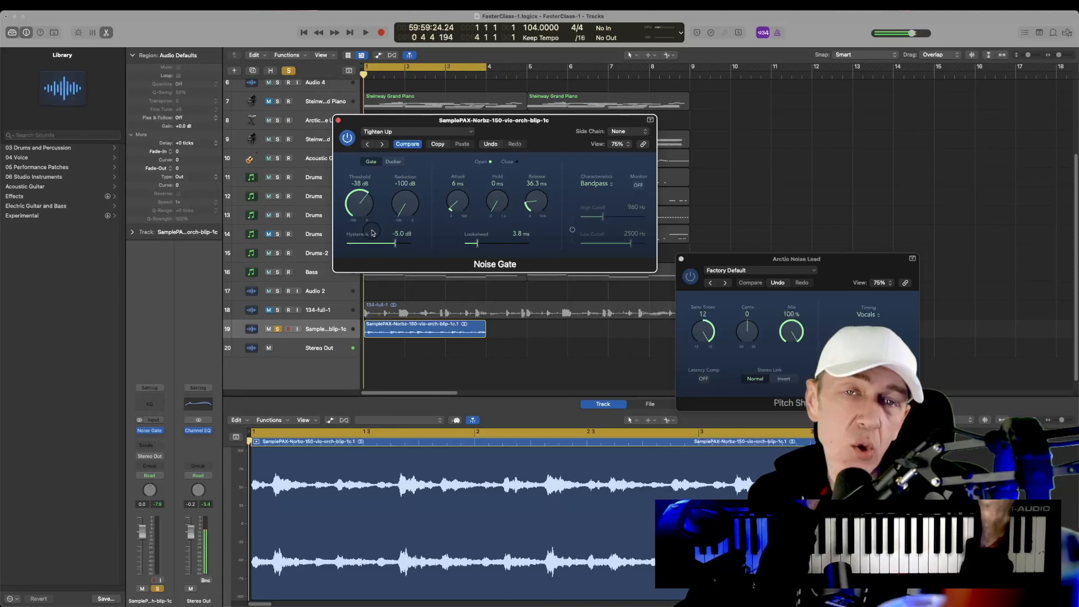
# Adjust the Noise Gate's Hysteresis setting on the sample track.
pyautogui.moveTo(359, 202); pyautogui.dragTo(359, 196)
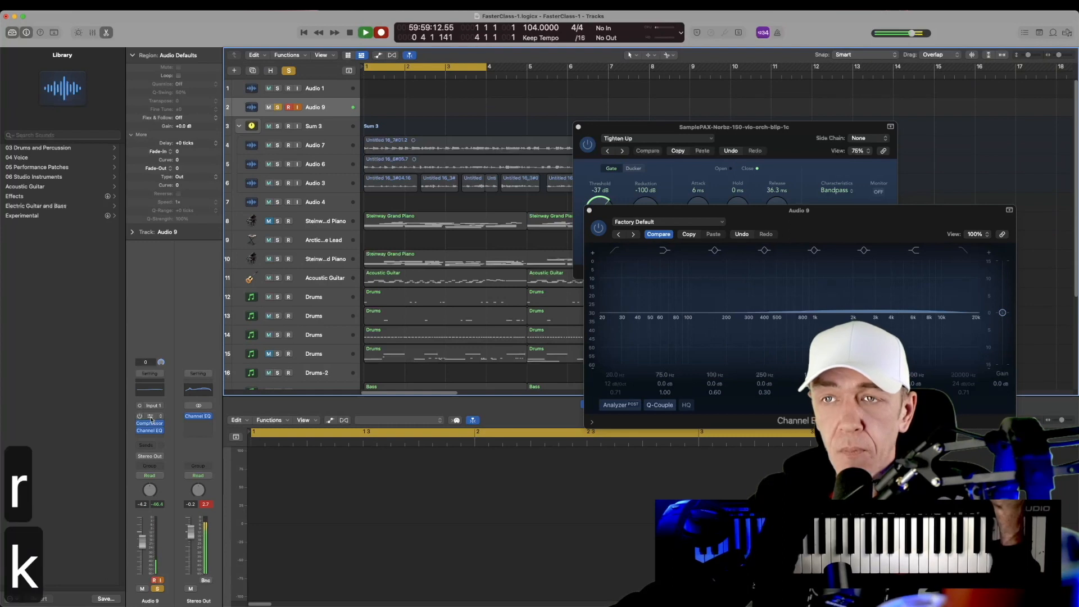
# Record two voice takes on Audio 9 and add a Noise Gate with -27 dB threshold.
pyautogui.click(365, 33)
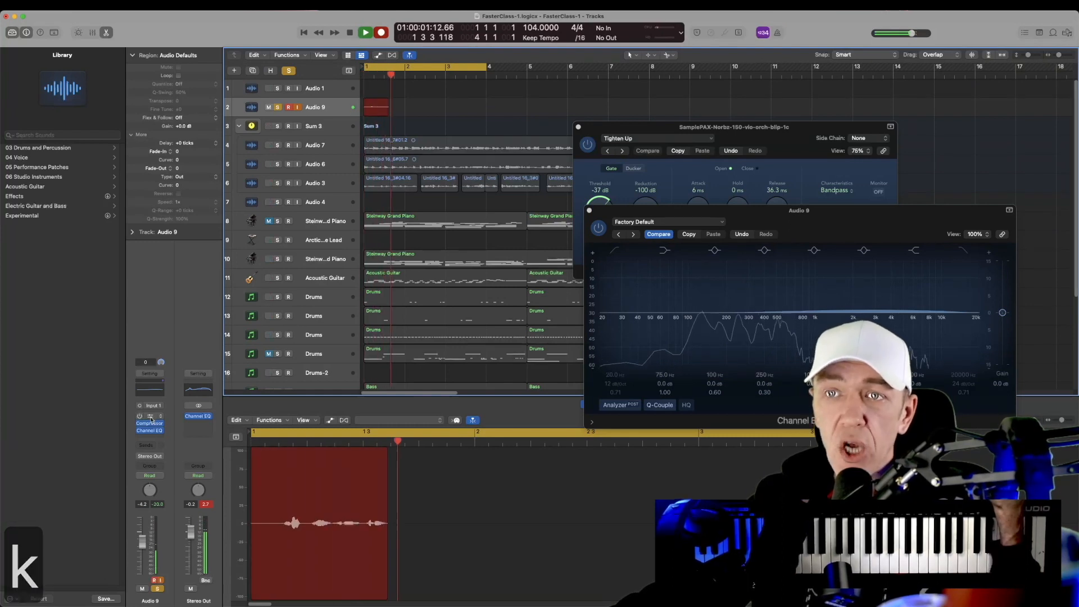
pyautogui.click(149, 423)
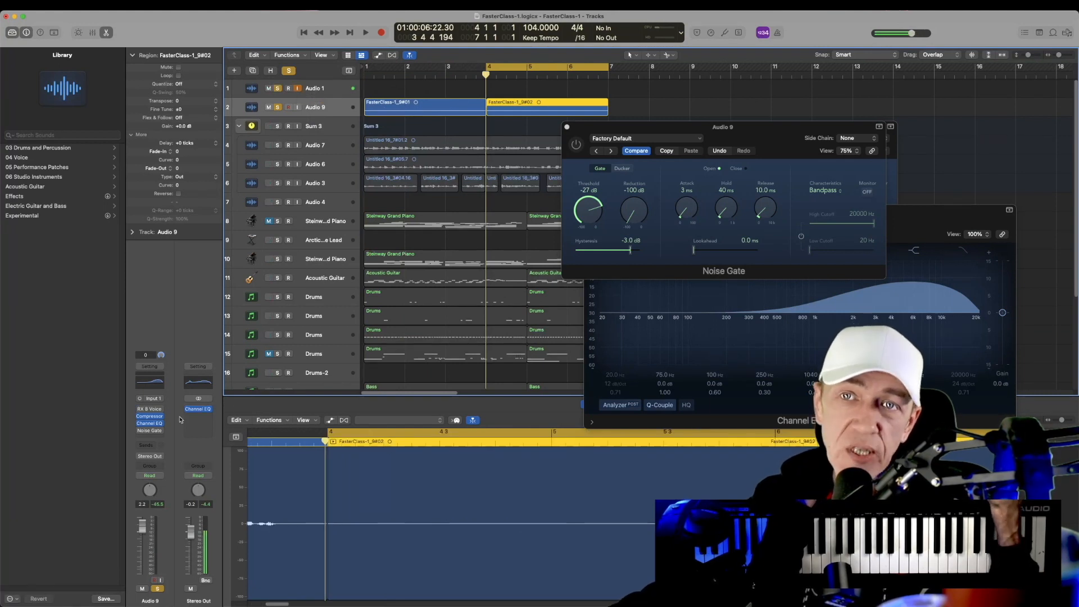
pyautogui.click(366, 33)
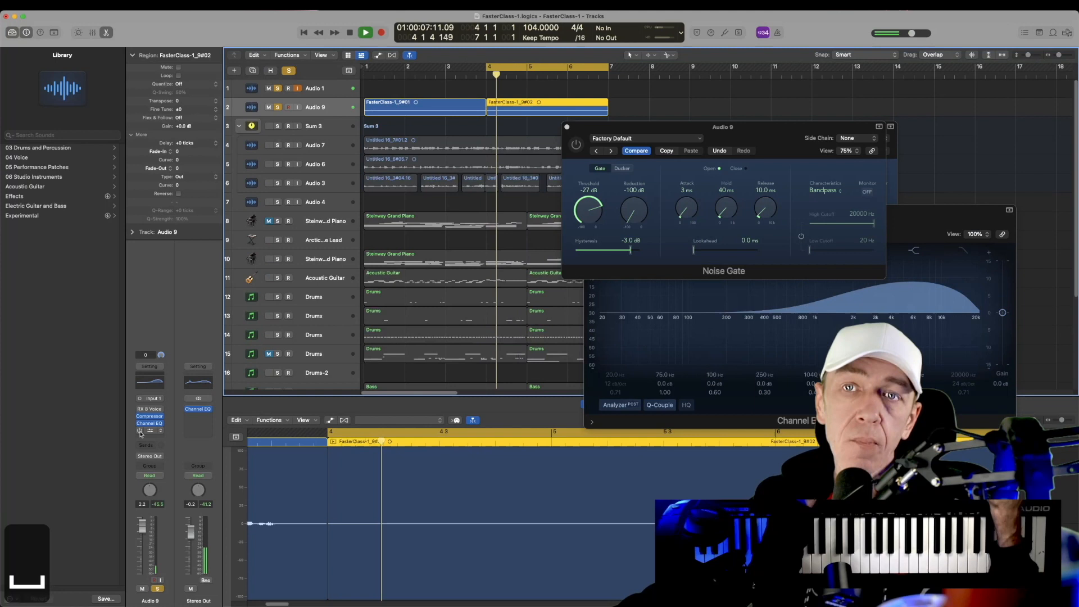